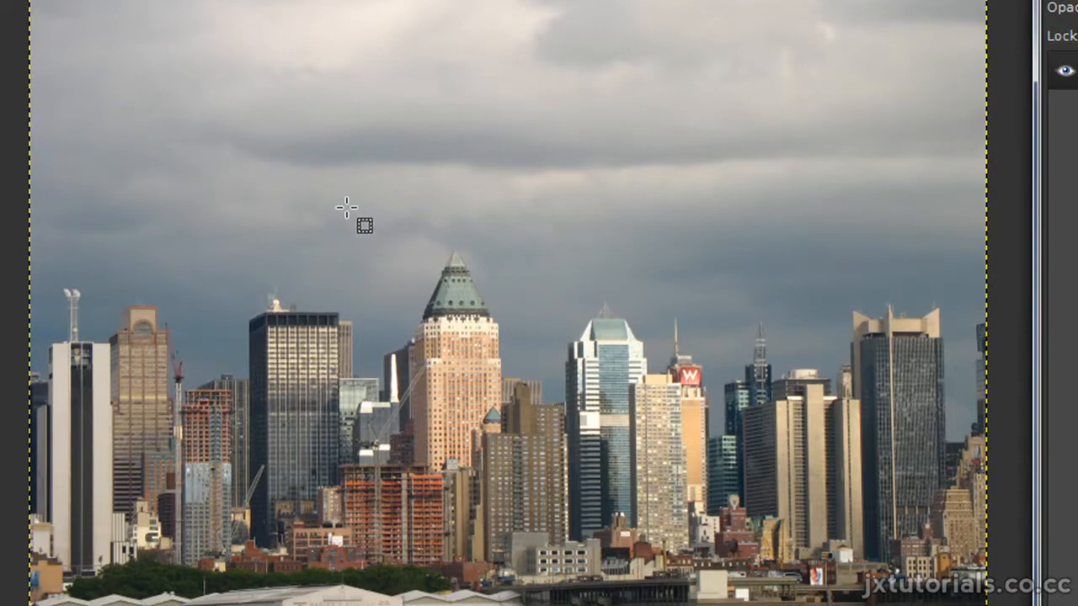
pyautogui.moveTo(408, 390)
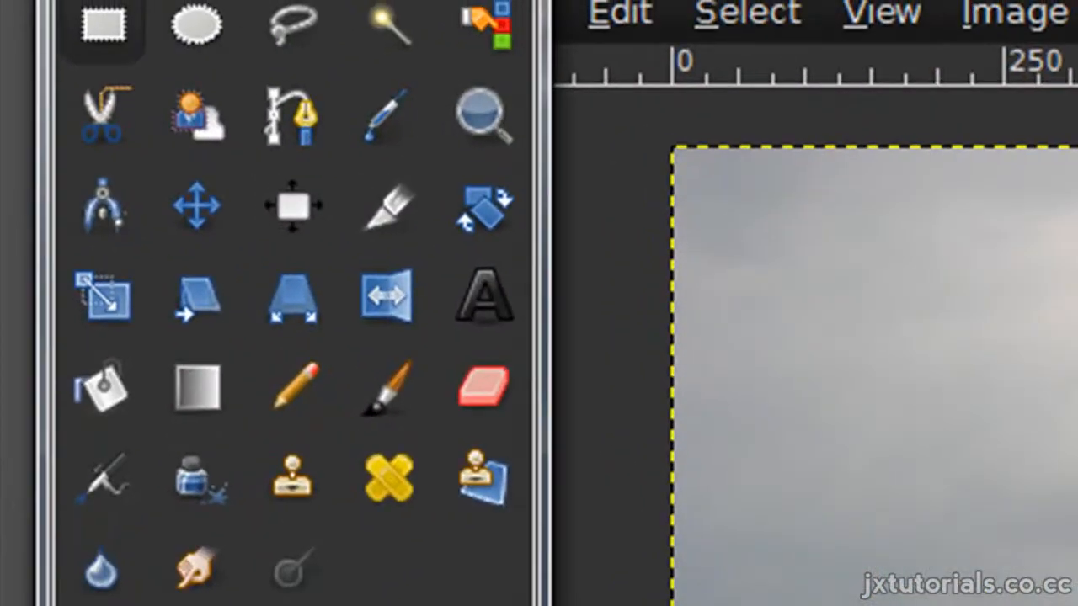
# Create a new blank white 1600×1600 pixel image from File > New
pyautogui.click(387, 205)
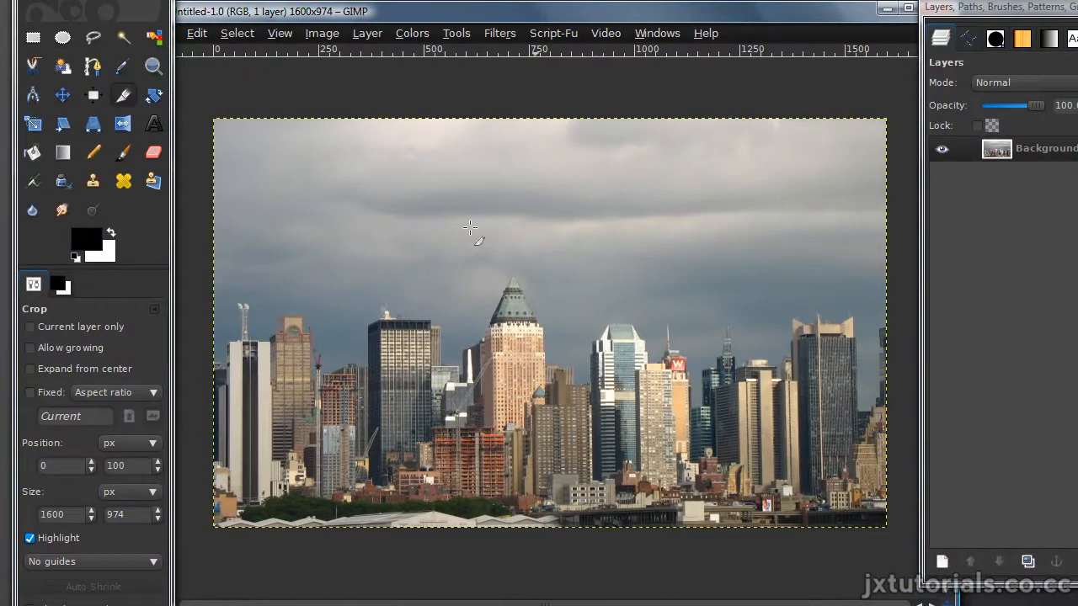
pyautogui.click(236, 34)
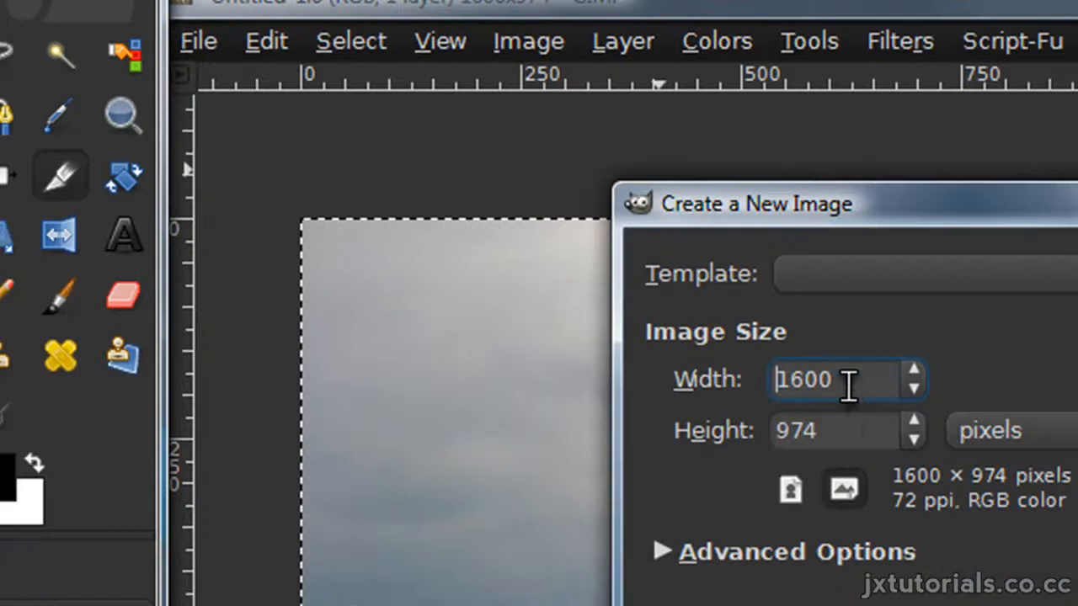
pyautogui.click(834, 431)
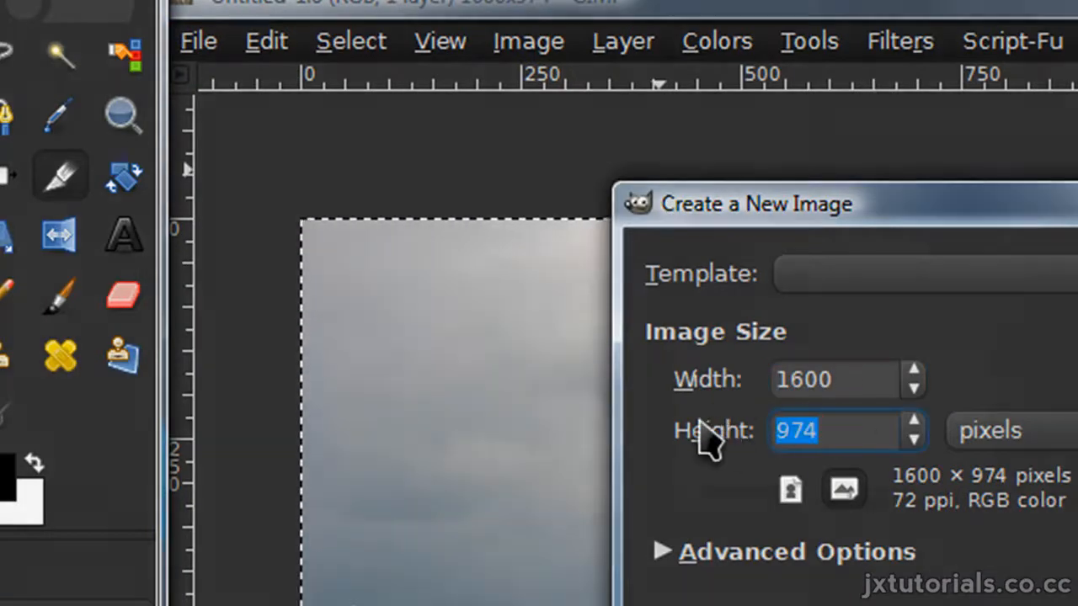
pyautogui.write('1600')
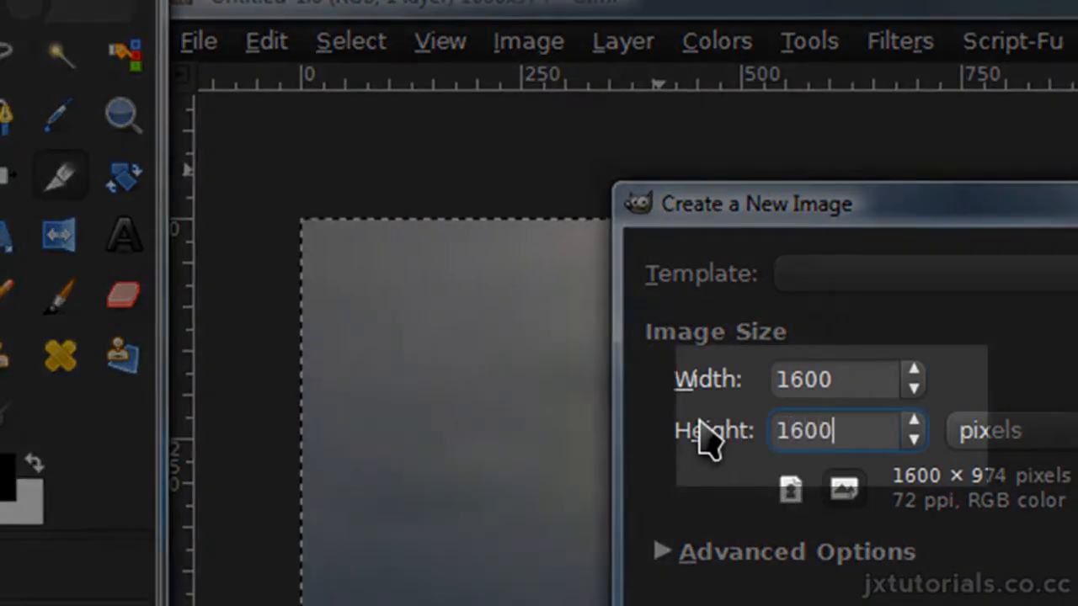
pyautogui.moveTo(749, 455)
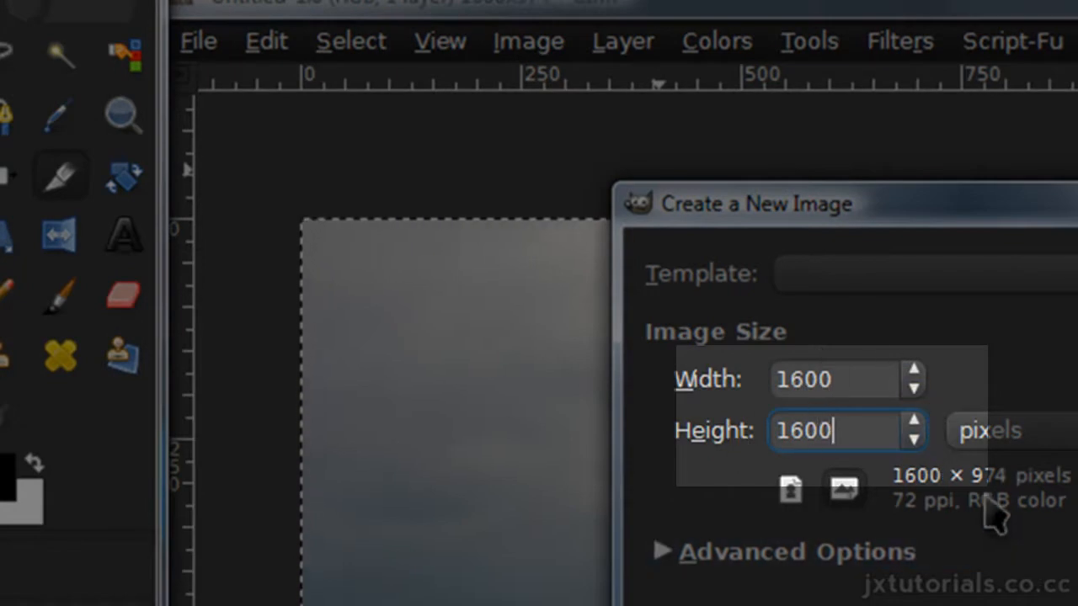
pyautogui.moveTo(935, 390)
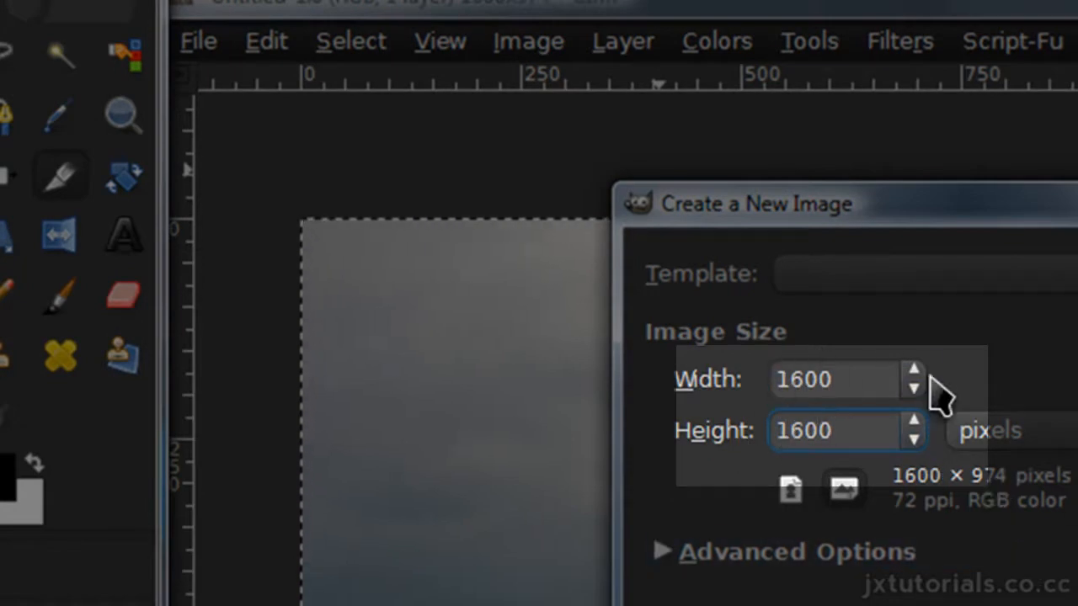
pyautogui.click(805, 431)
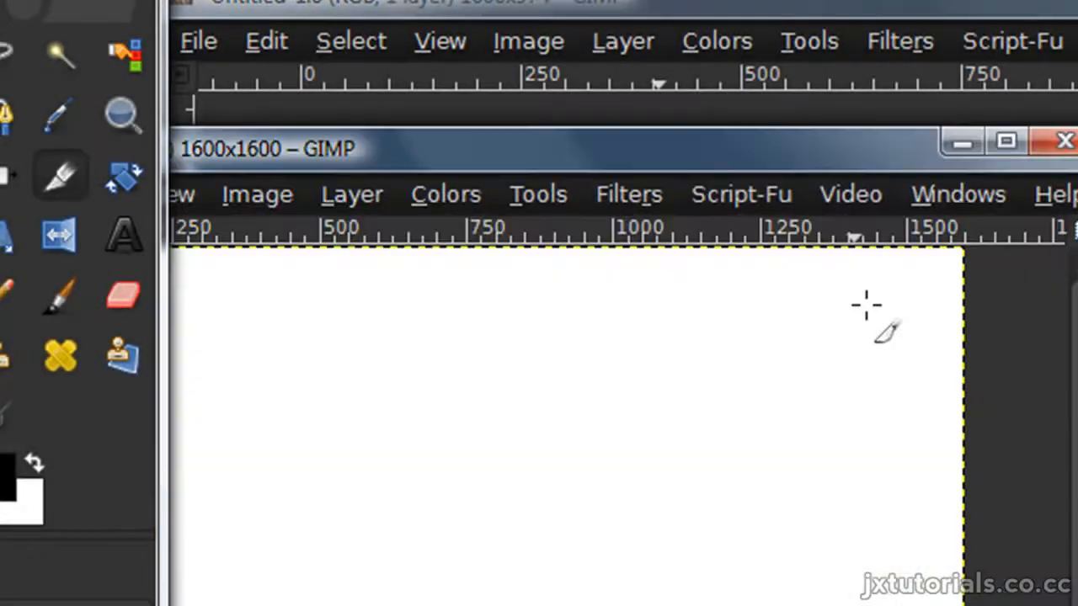
# Paste the copied skyline photo into the square canvas as its own layer
pyautogui.press('ctrl+v')
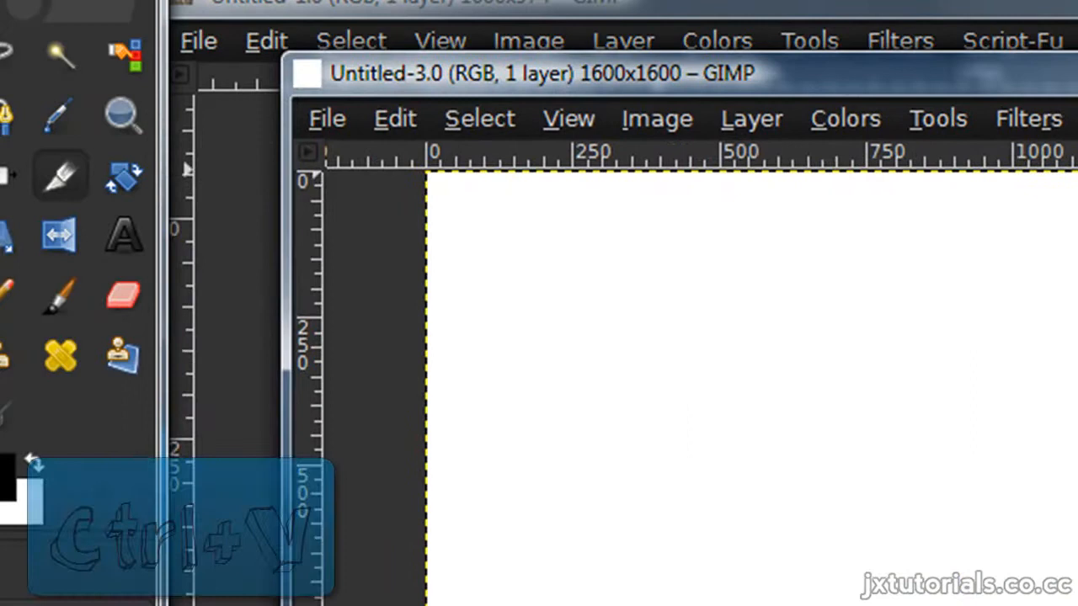
pyautogui.press('ctrl+v')
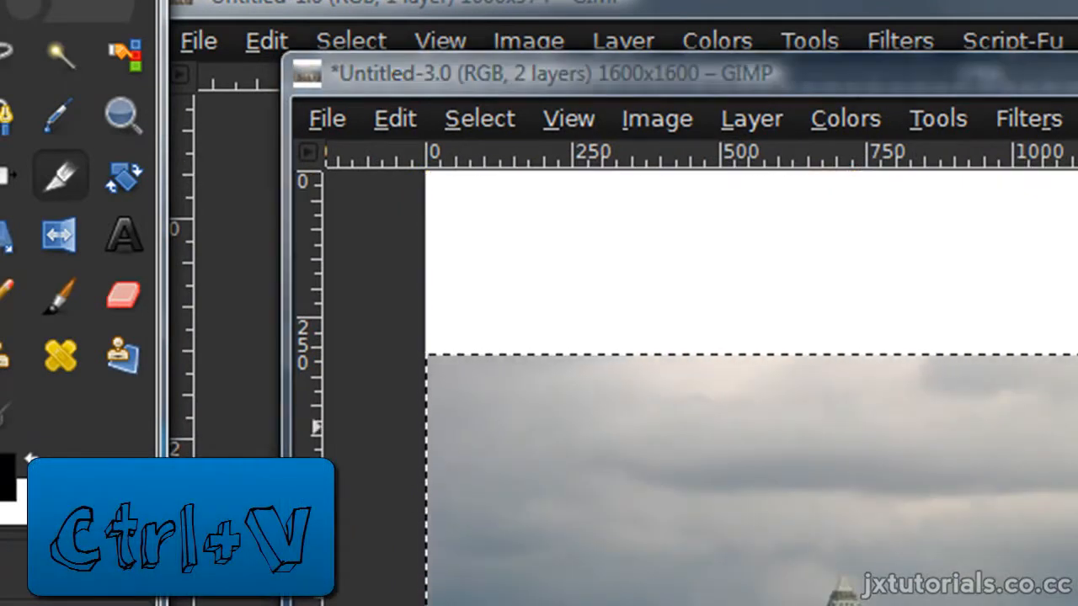
pyautogui.press('ctrl+v')
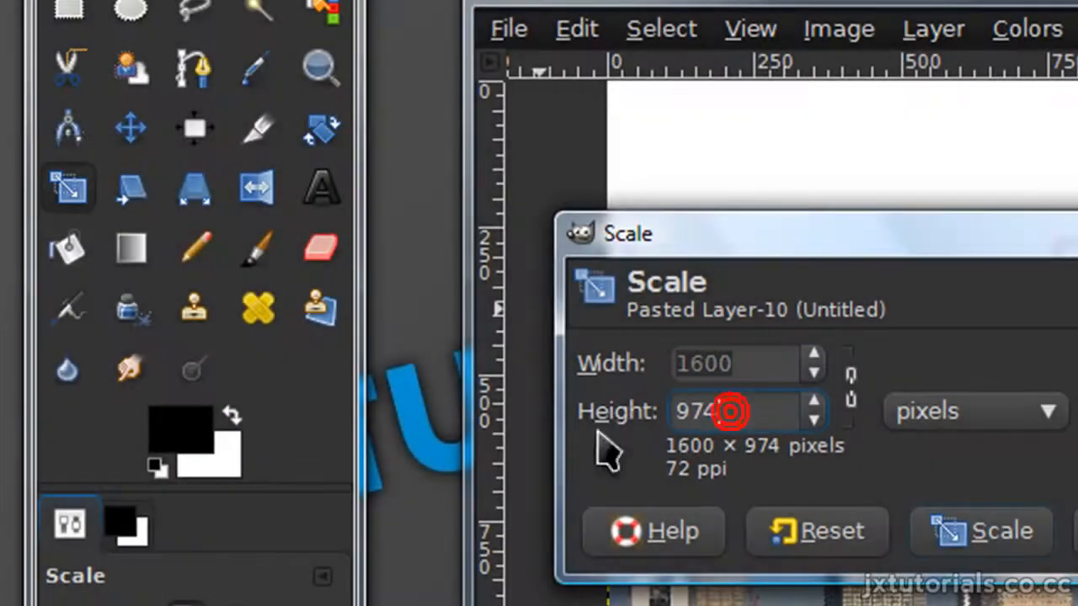
# Scale the skyline layer to the canvas height and center it with the Align tool
pyautogui.write('160')
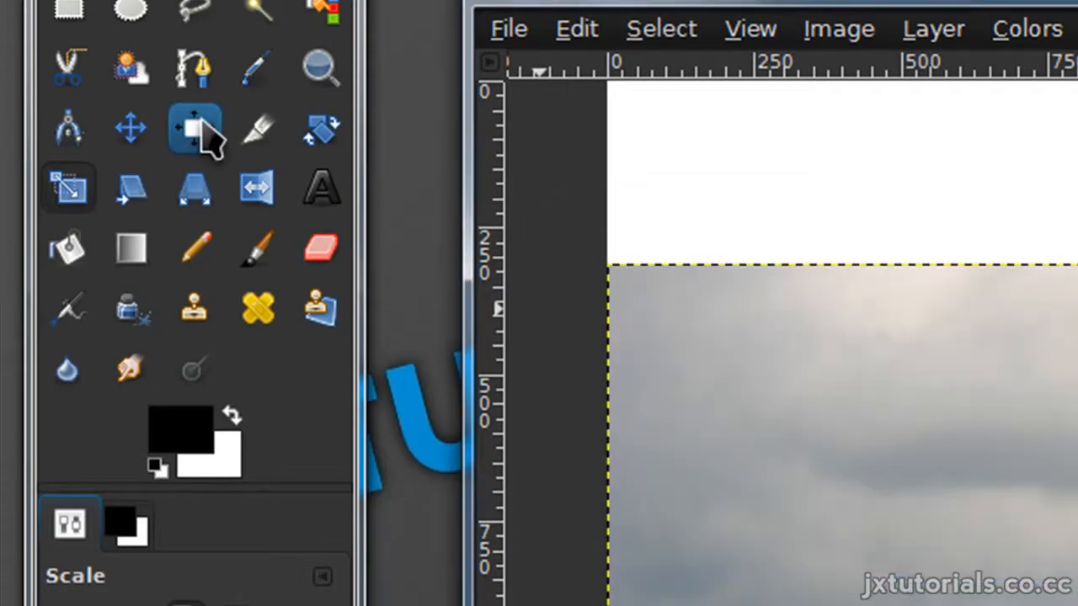
pyautogui.click(195, 128)
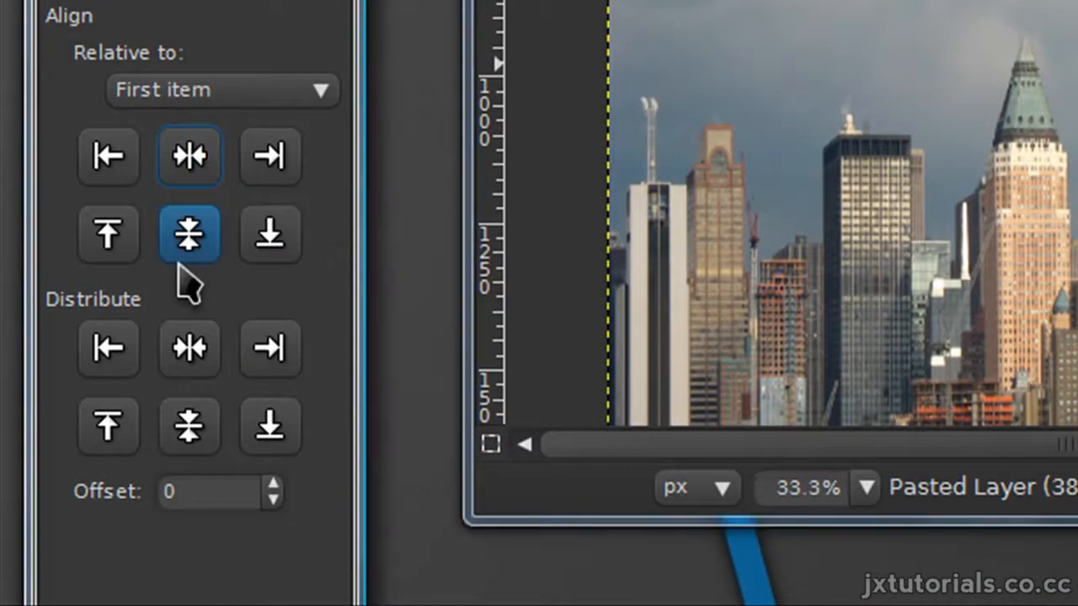
pyautogui.click(188, 234)
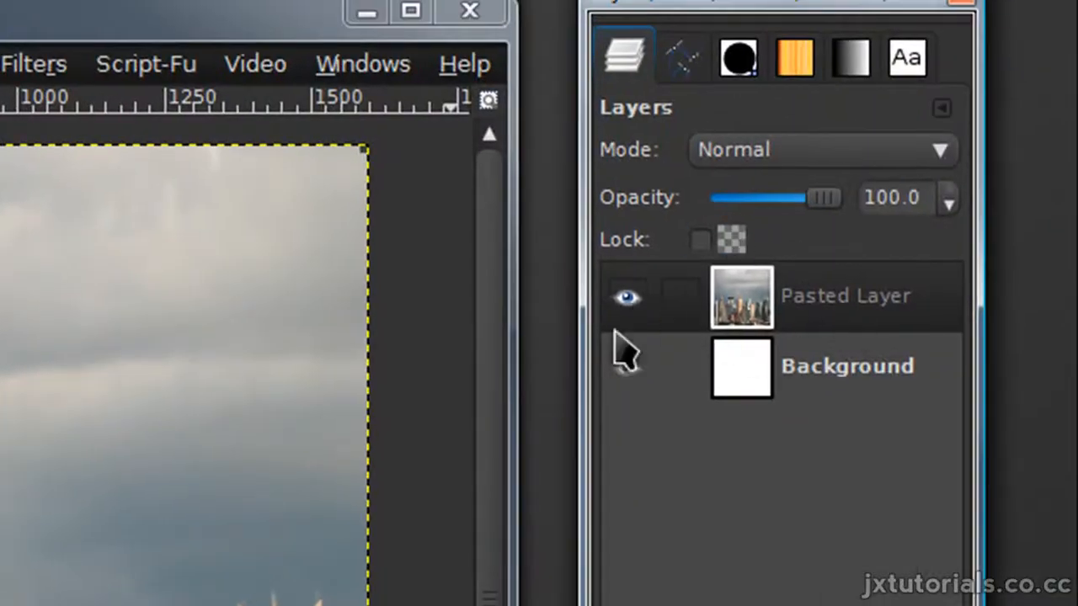
pyautogui.click(34, 64)
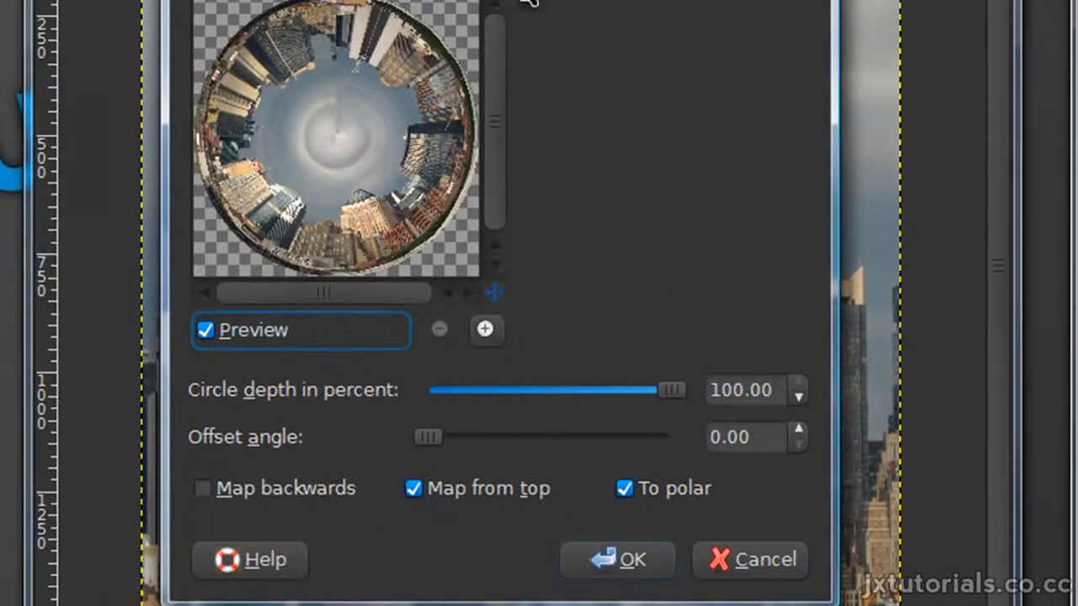
pyautogui.moveTo(401, 168)
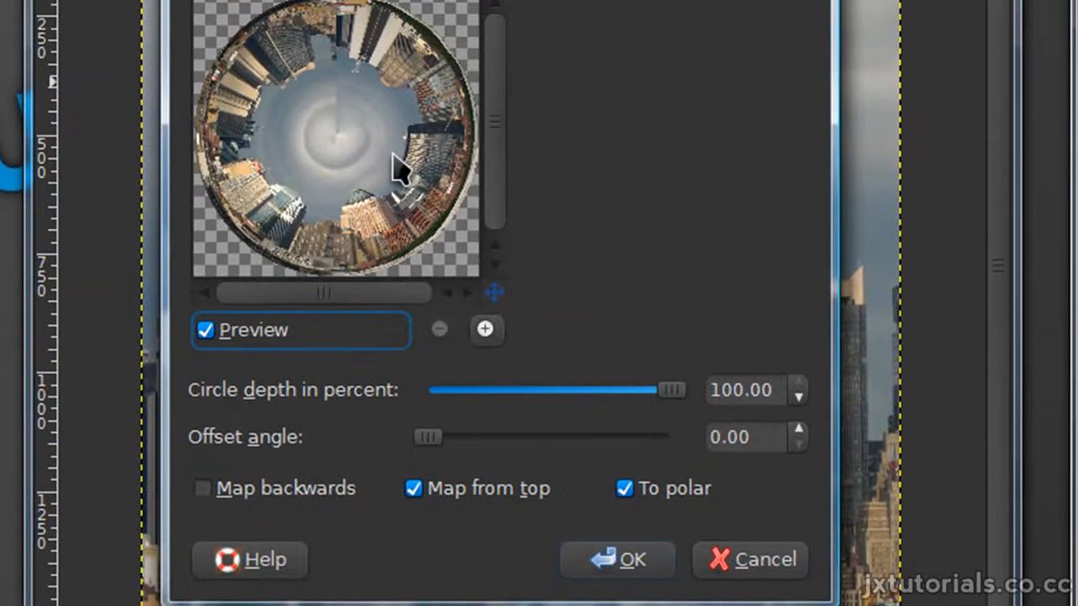
pyautogui.moveTo(424, 151)
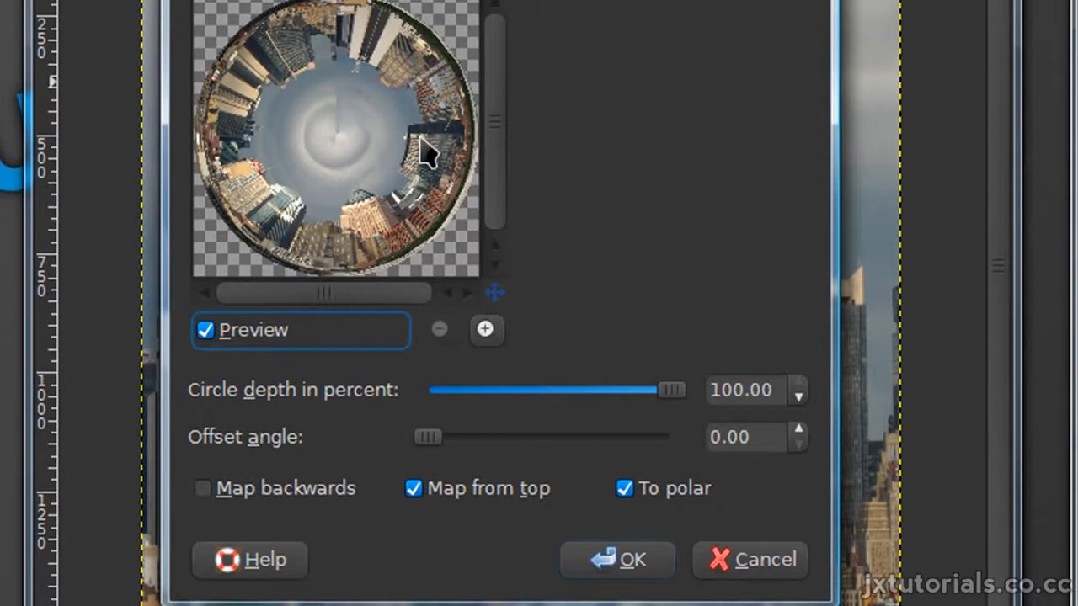
pyautogui.moveTo(677, 542)
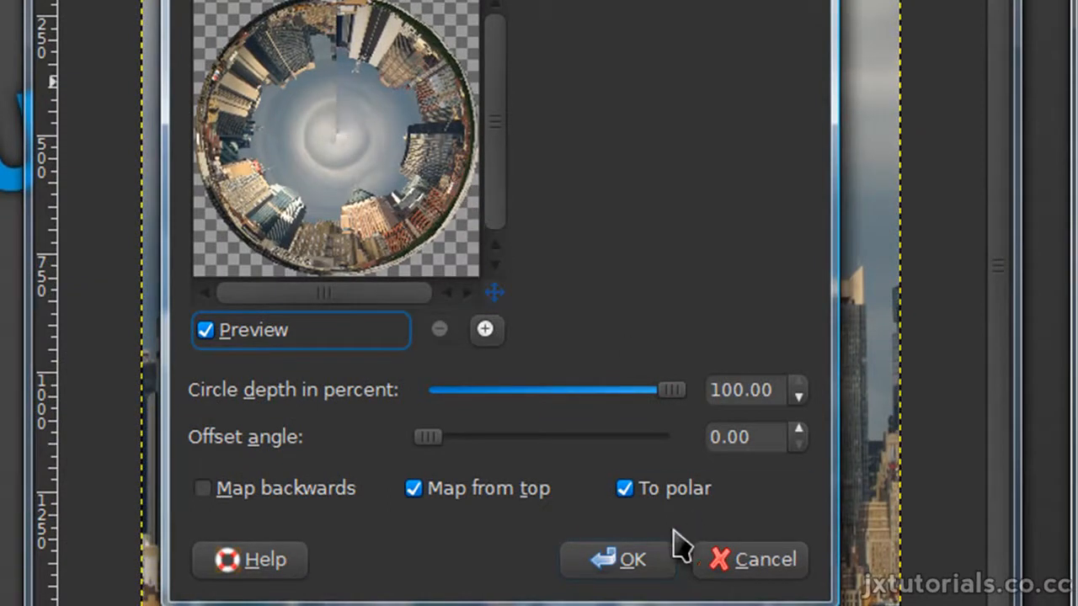
pyautogui.click(616, 559)
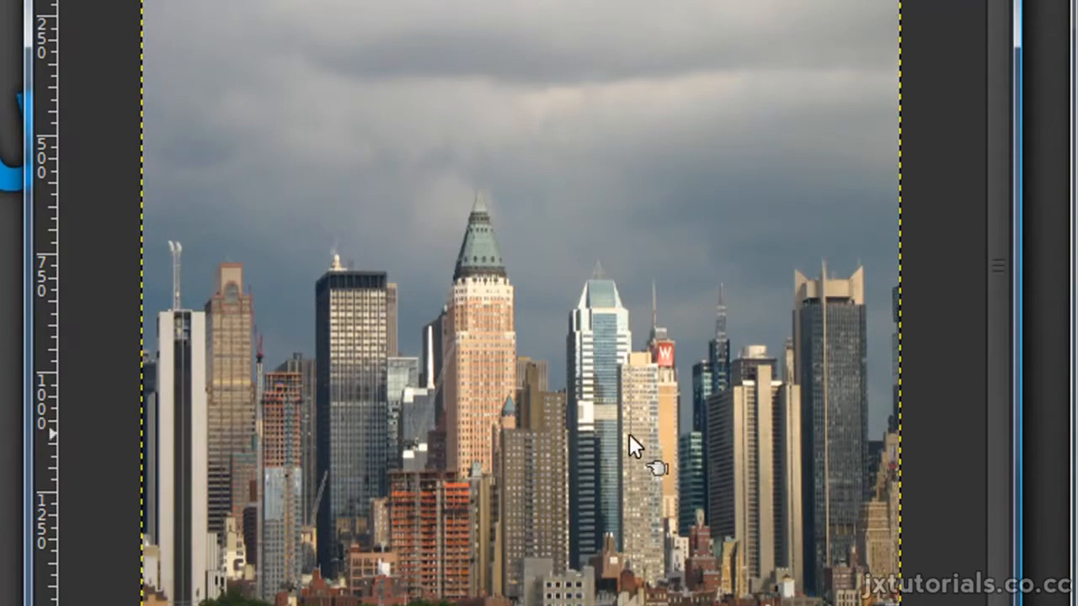
pyautogui.moveTo(556, 402)
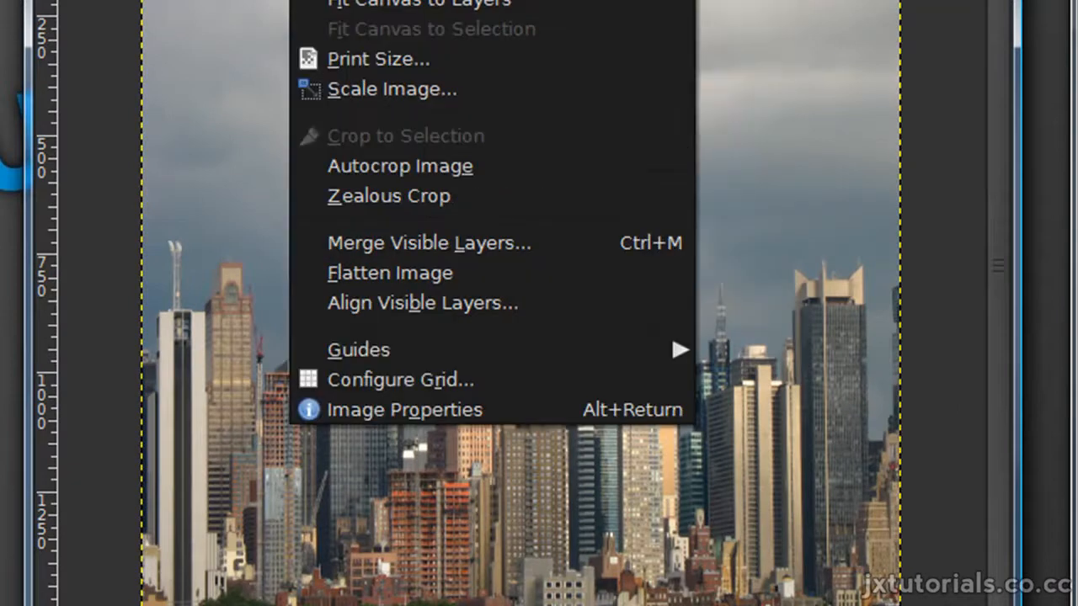
pyautogui.moveTo(313, 119)
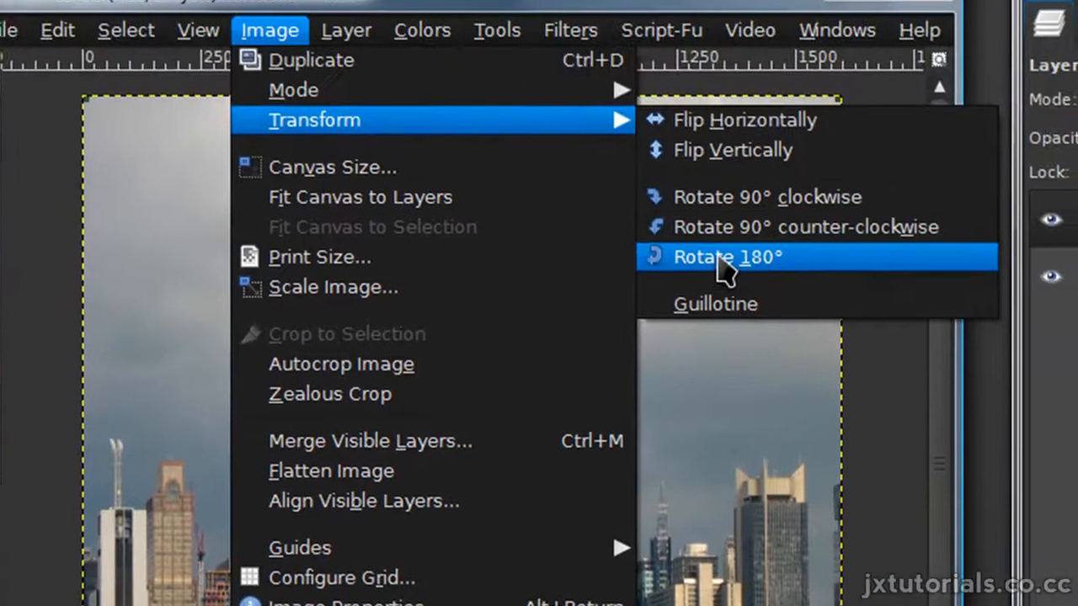
# Rotate the whole image 180° via Image > Transform
pyautogui.click(726, 256)
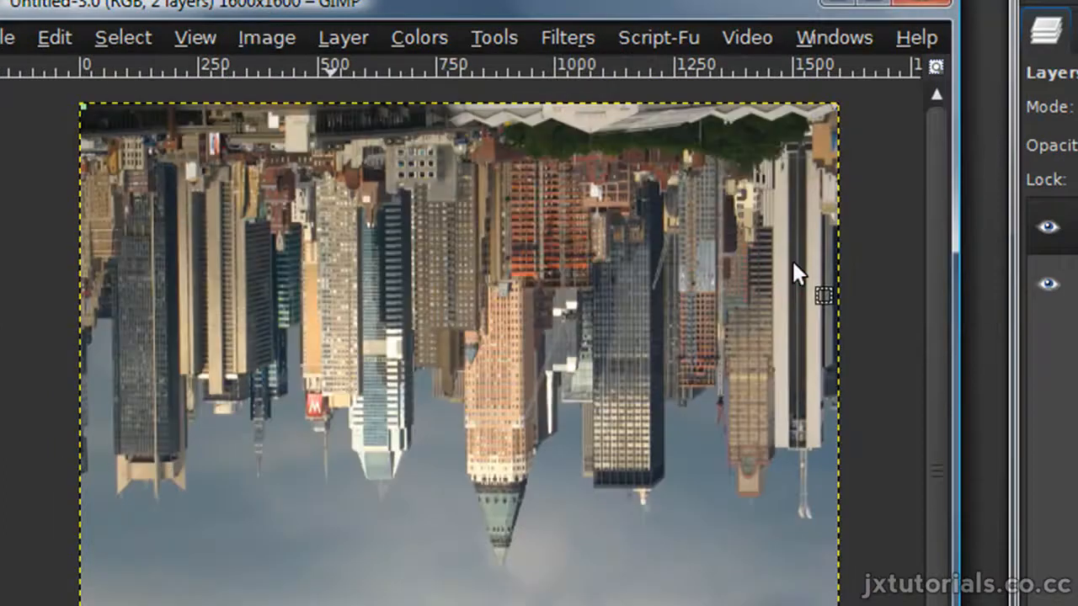
pyautogui.click(566, 37)
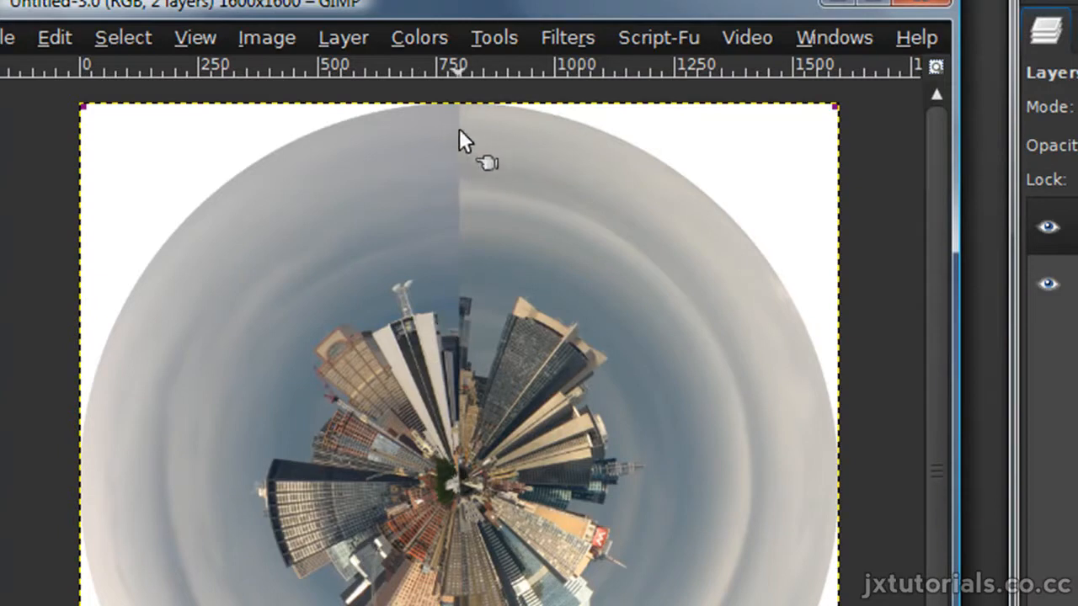
pyautogui.moveTo(286, 108)
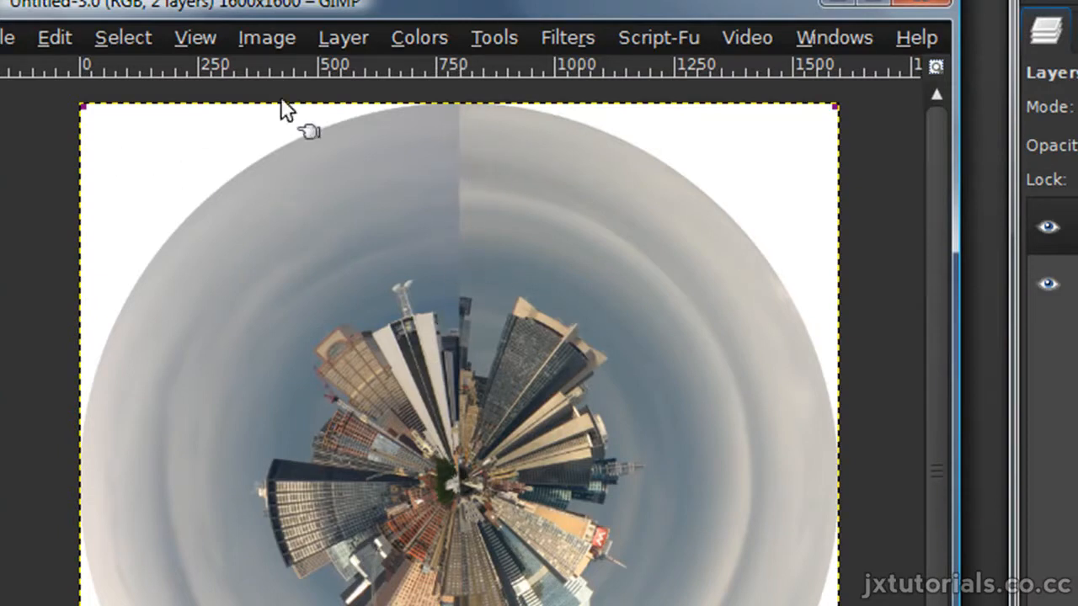